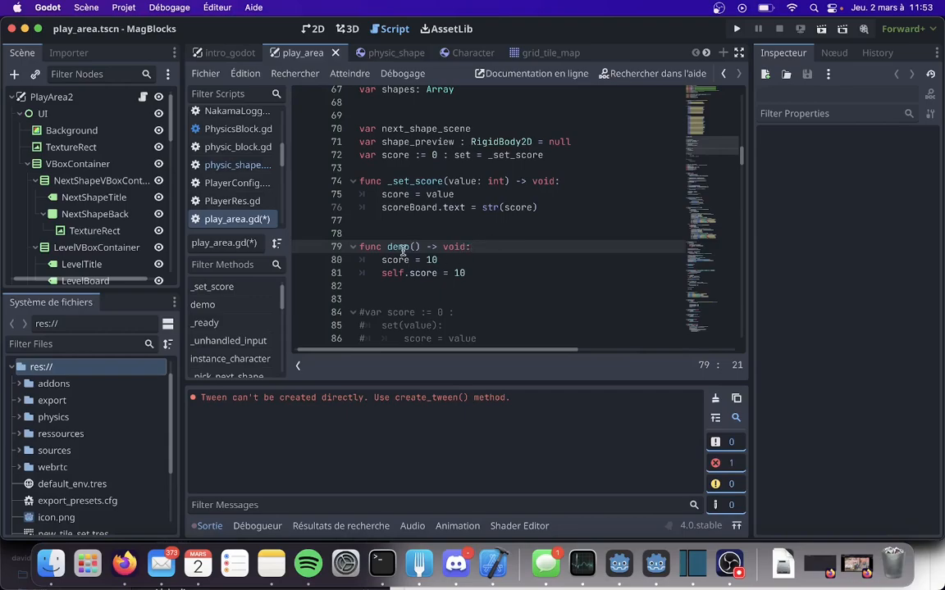
# Open the physic_shape scene, select the PhysicShape node and expand its Collision layer and mask.
pyautogui.click(437, 260)
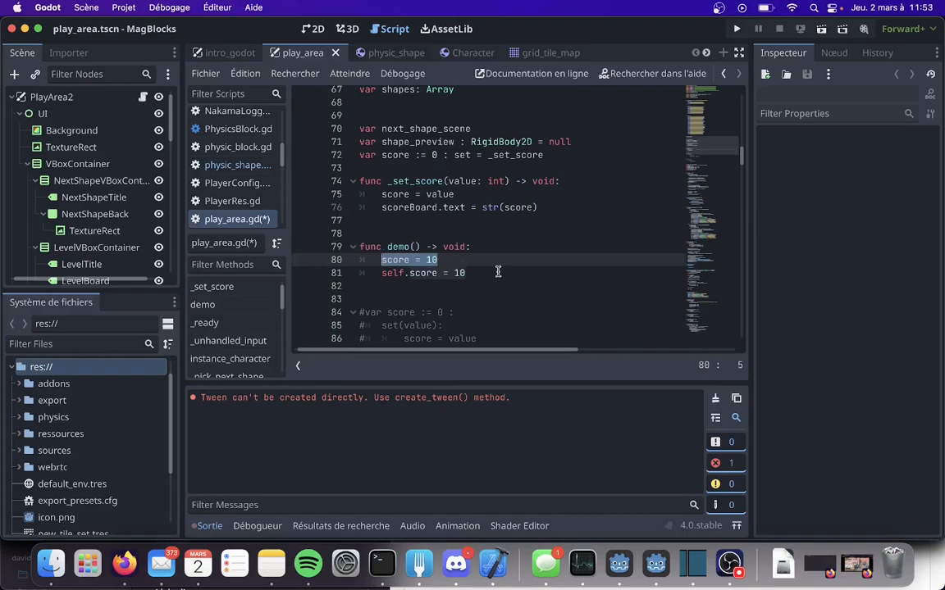
pyautogui.click(518, 286)
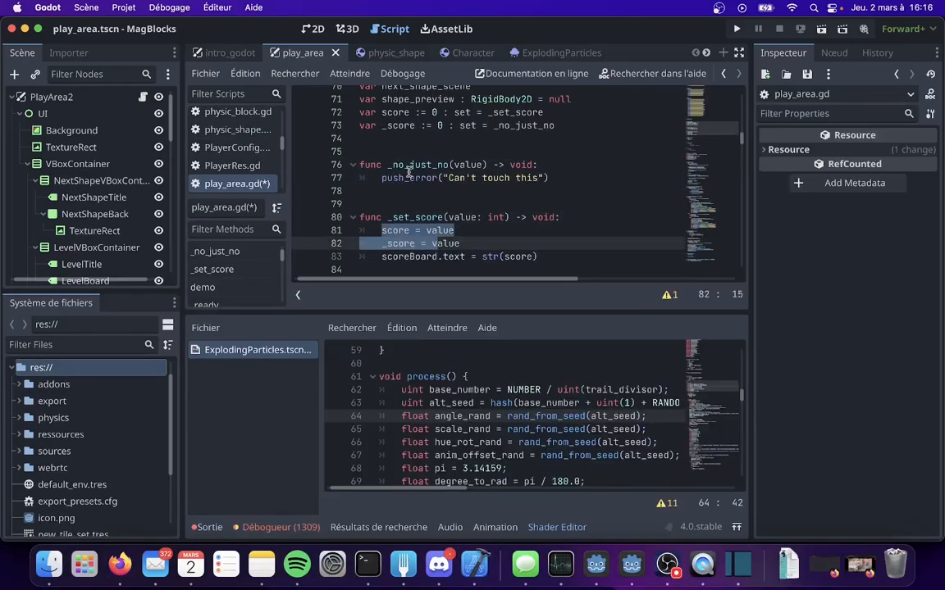
pyautogui.click(487, 216)
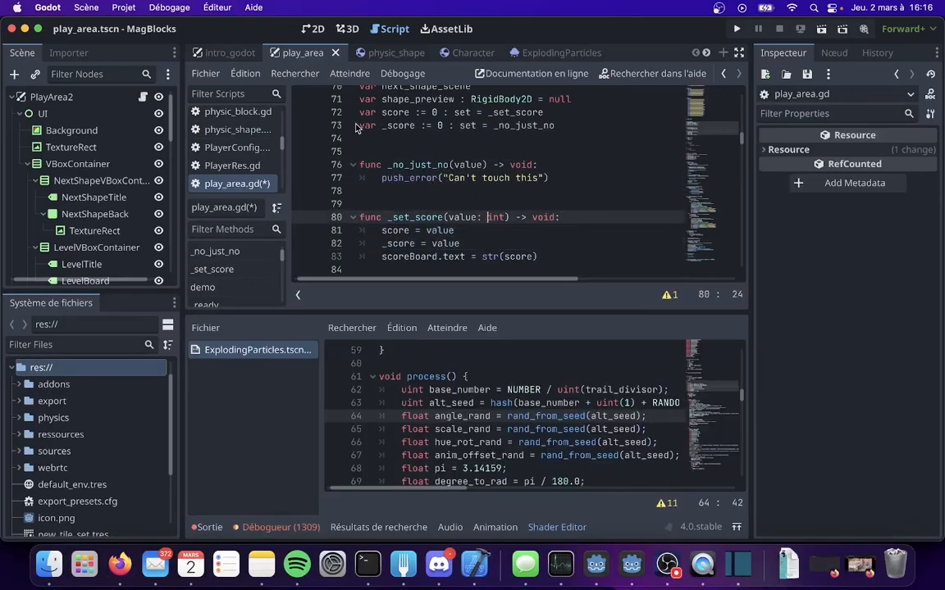
pyautogui.click(365, 125)
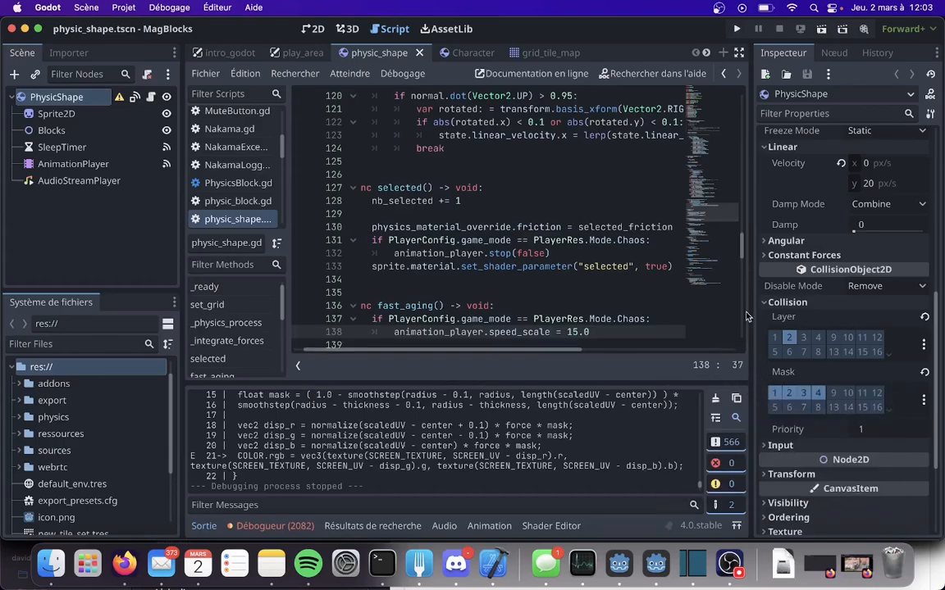
pyautogui.moveTo(750, 398)
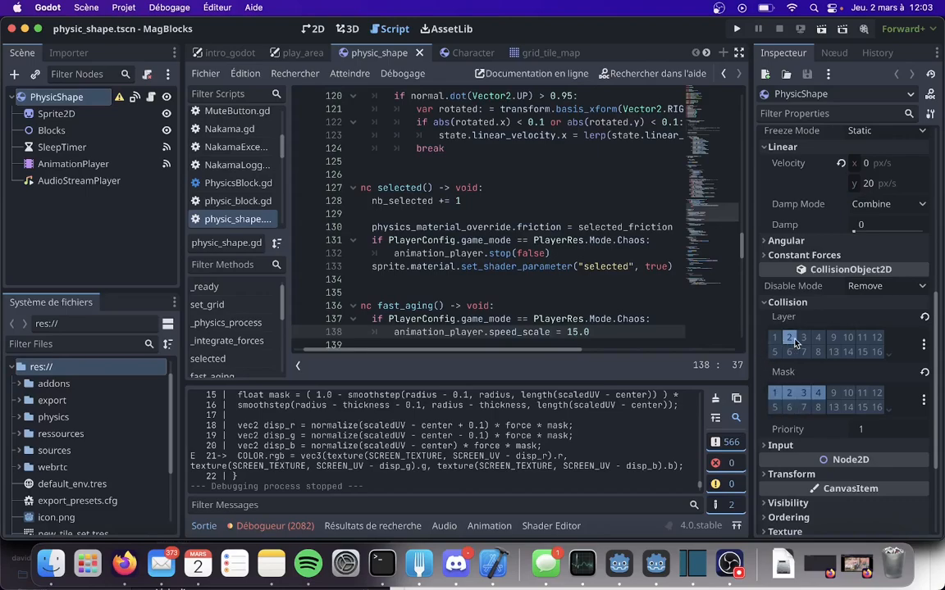
pyautogui.click(789, 337)
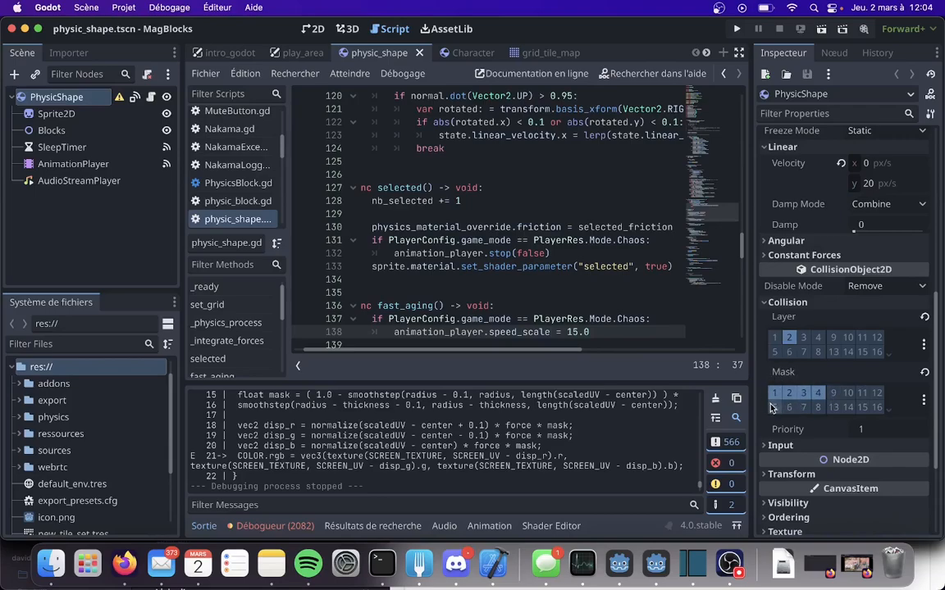
pyautogui.moveTo(751, 378)
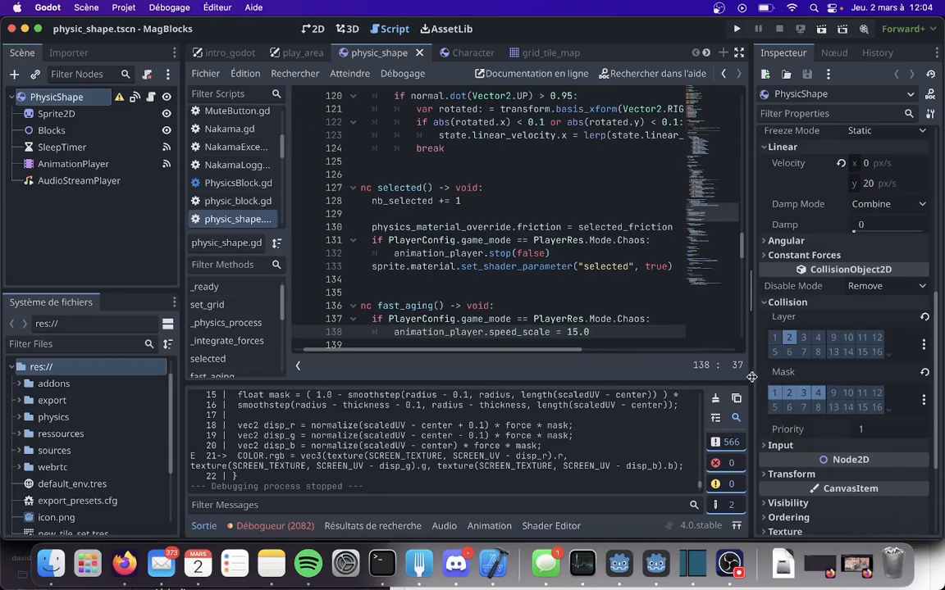
pyautogui.moveTo(675, 369)
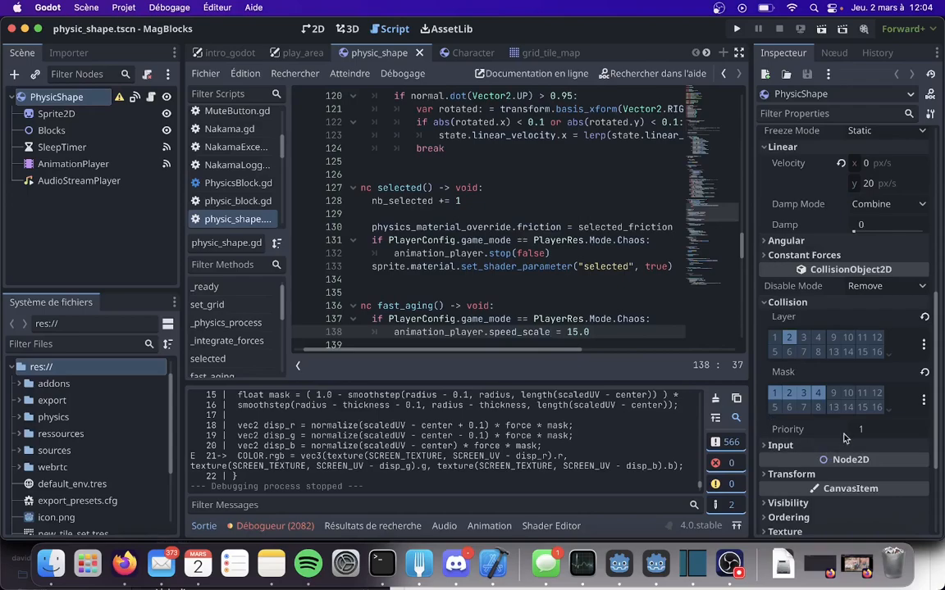
pyautogui.click(456, 53)
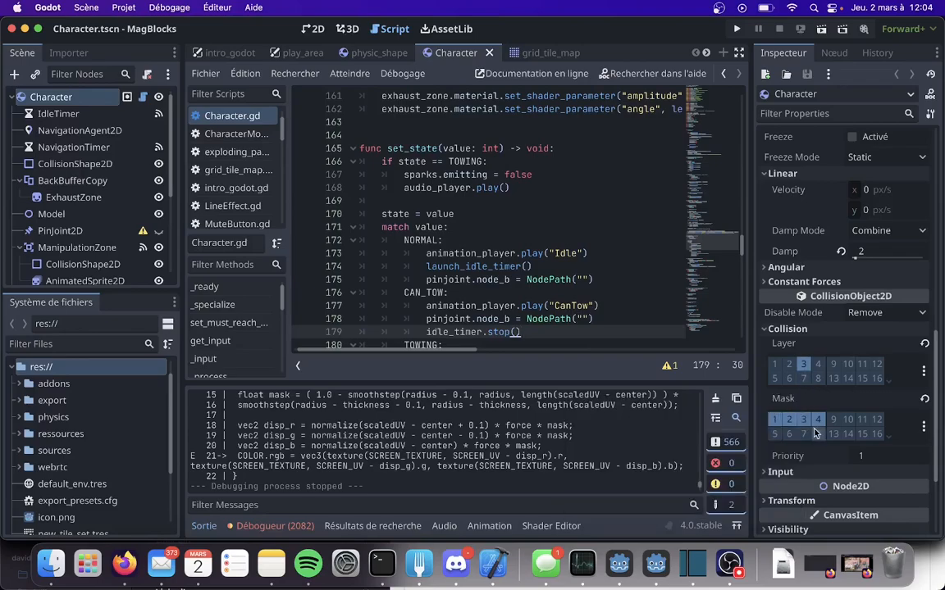
pyautogui.moveTo(789, 419)
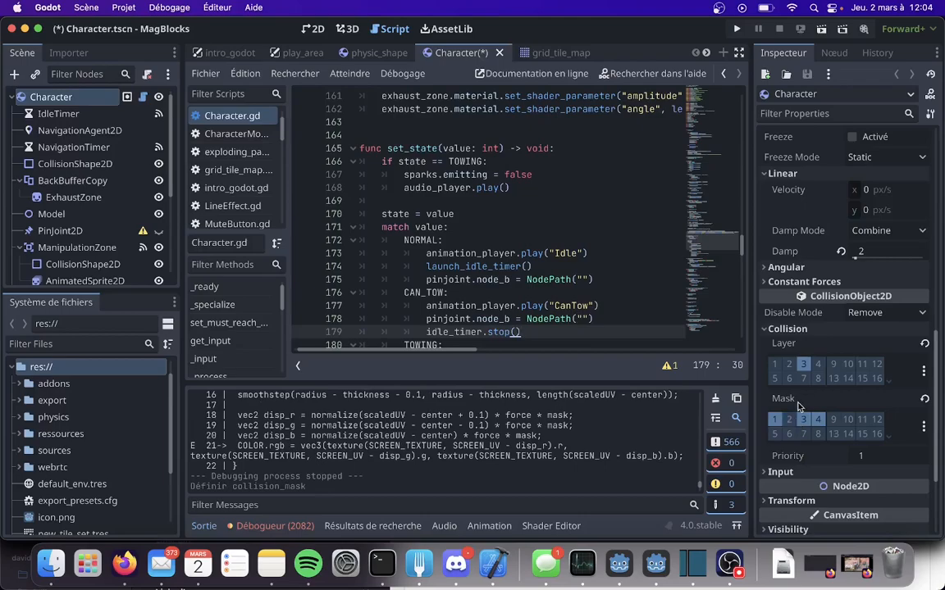
pyautogui.moveTo(710, 23)
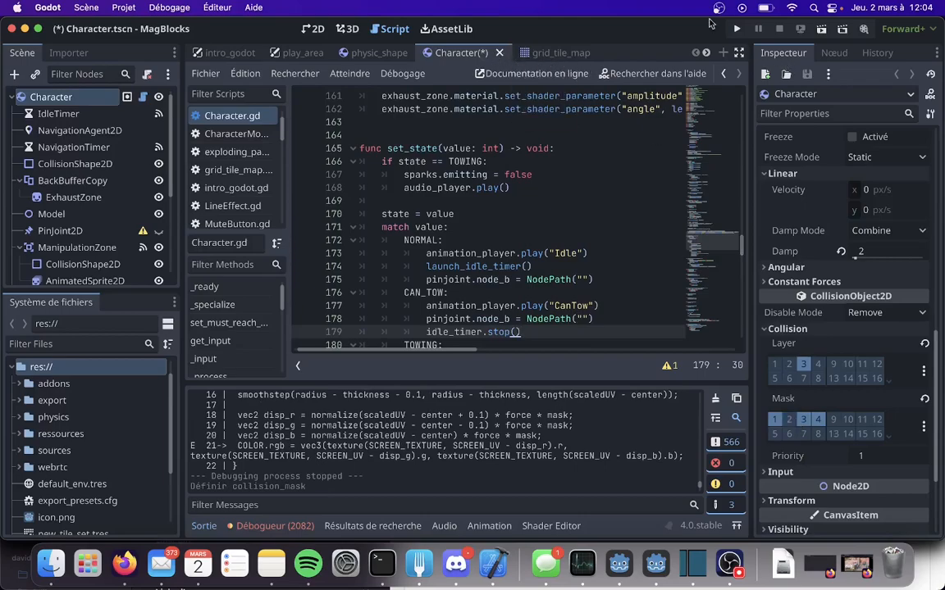
# Return to the play_area script tab.
pyautogui.click(303, 53)
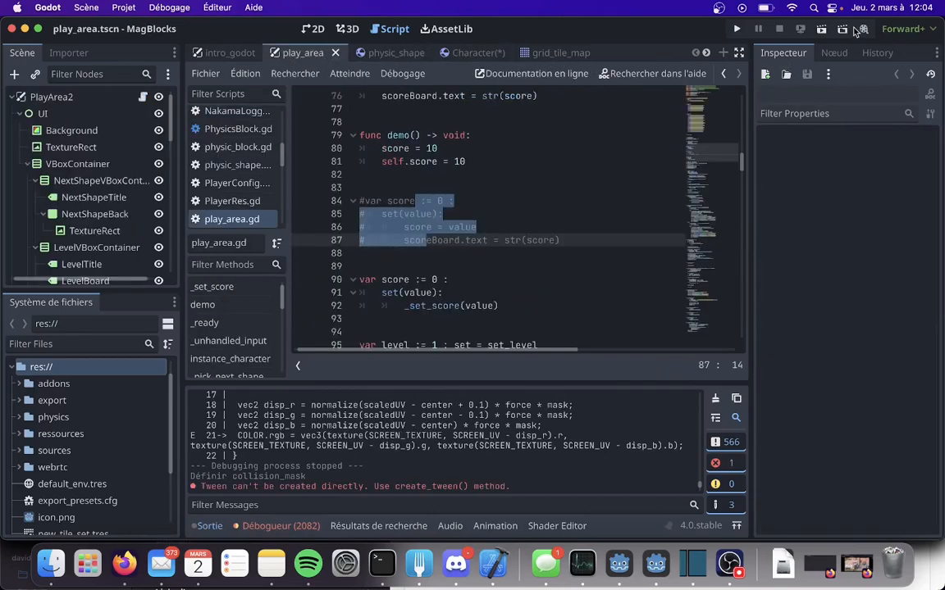
# Run the project from the top-right Play button to launch the game.
pyautogui.click(736, 28)
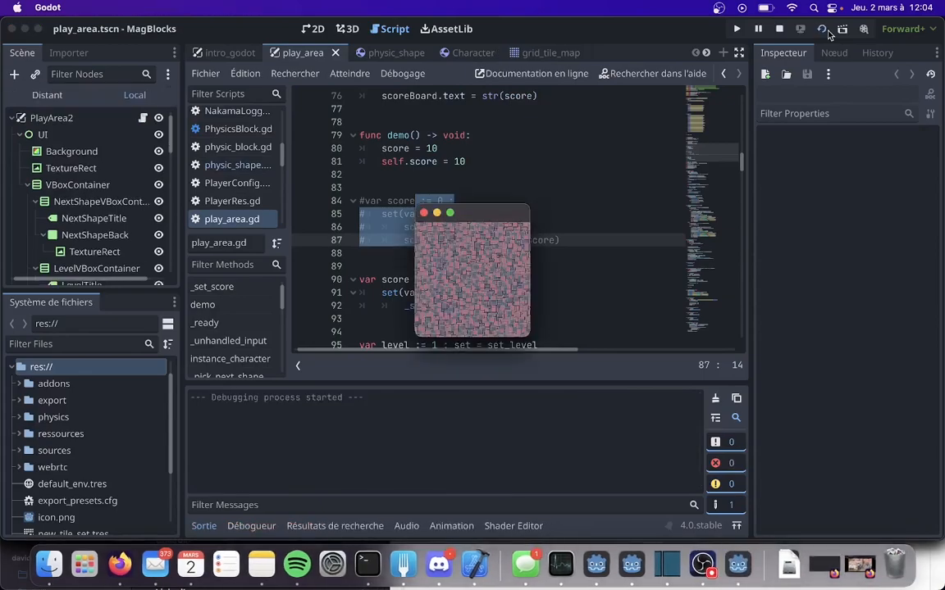
pyautogui.click(736, 28)
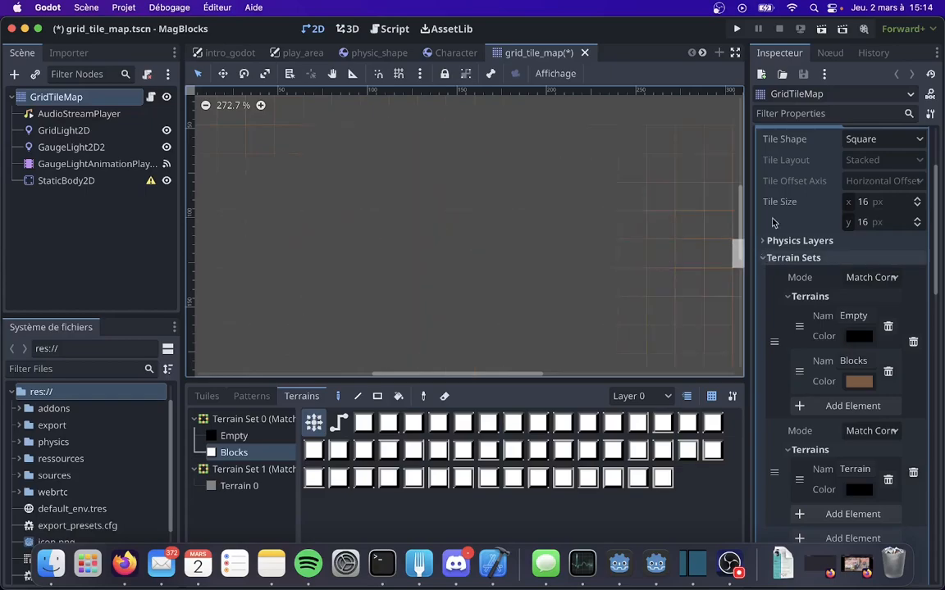
pyautogui.moveTo(804, 245)
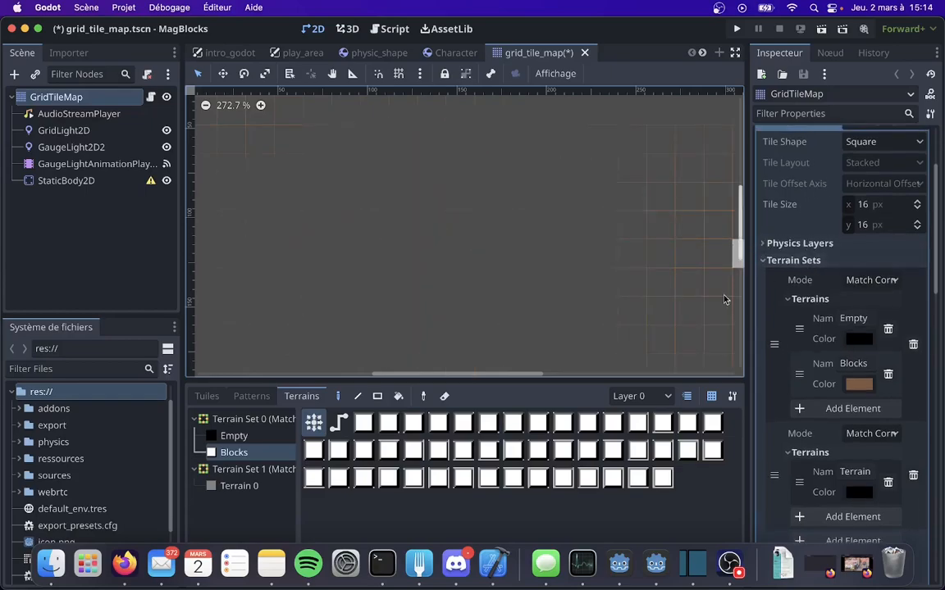
pyautogui.moveTo(345, 224)
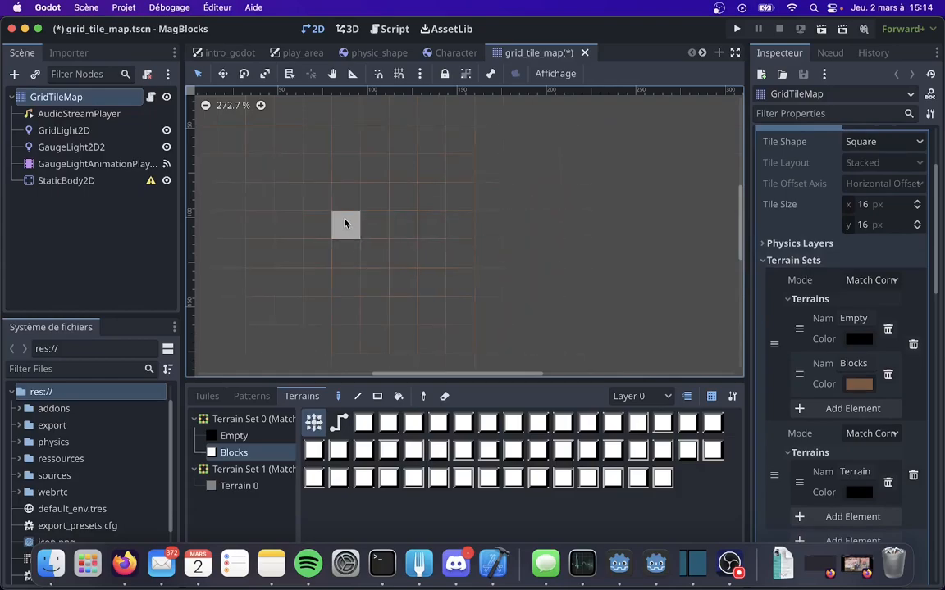
pyautogui.moveTo(316, 341)
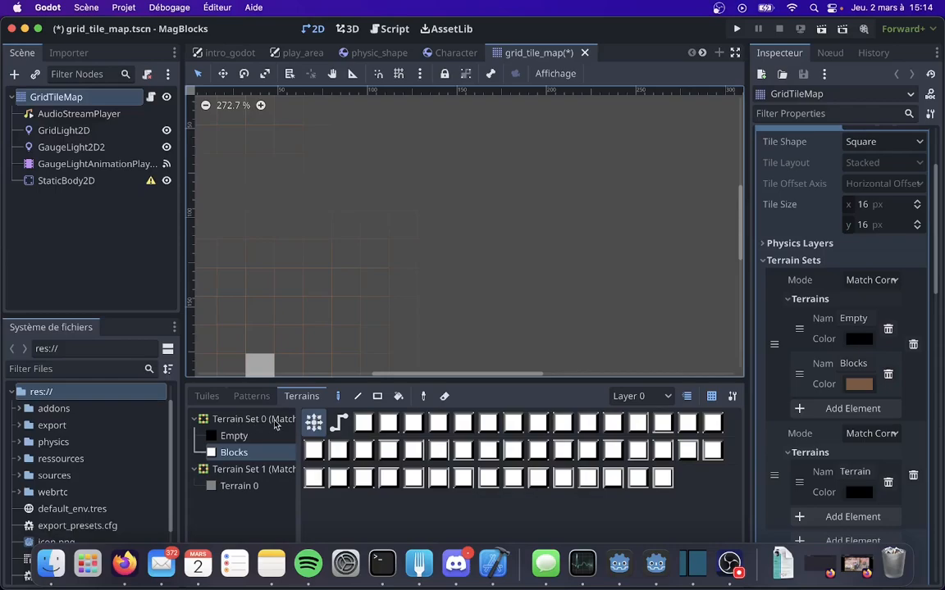
pyautogui.moveTo(292, 451)
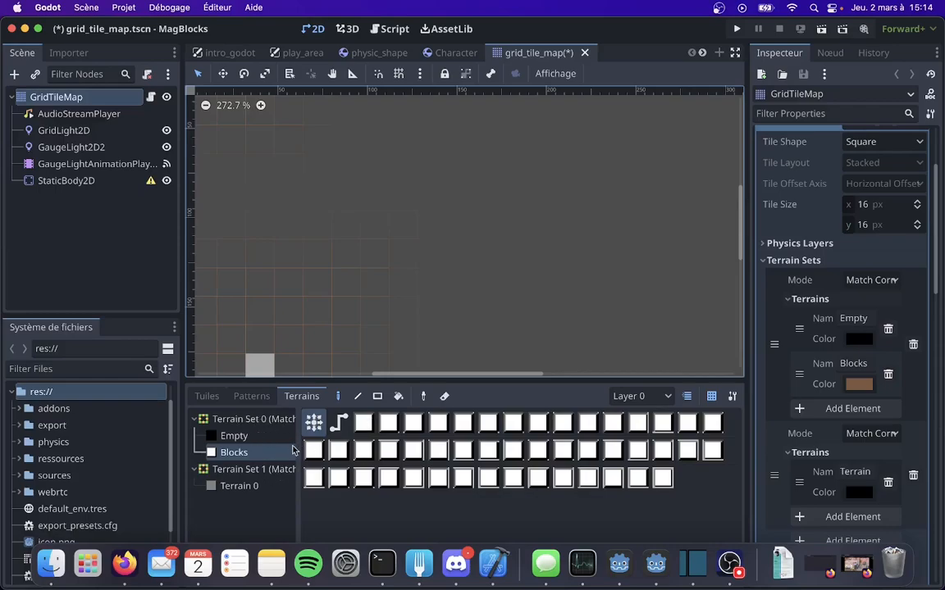
pyautogui.moveTo(402, 226)
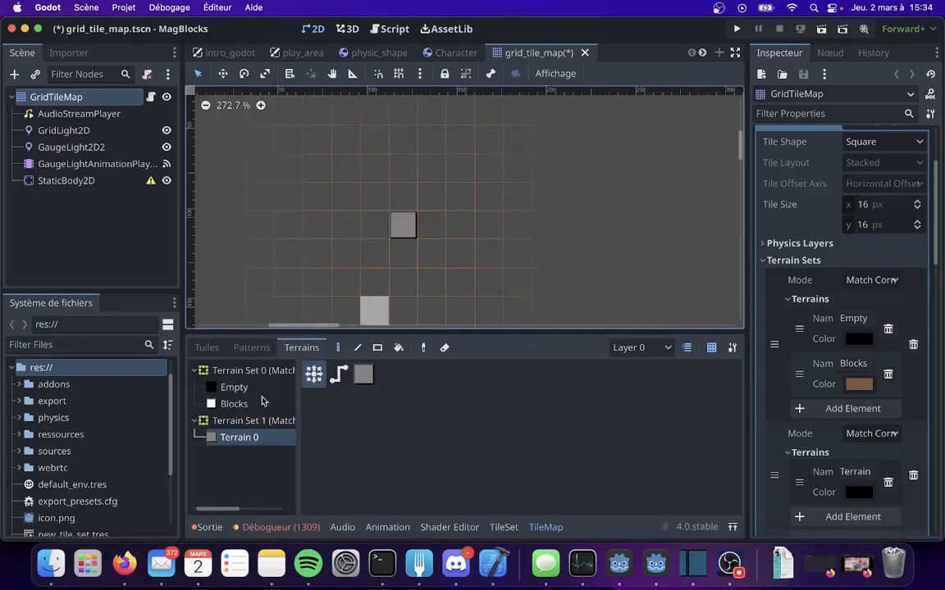
# Paint white block terrain tiles into the grid tile map cells.
pyautogui.click(234, 404)
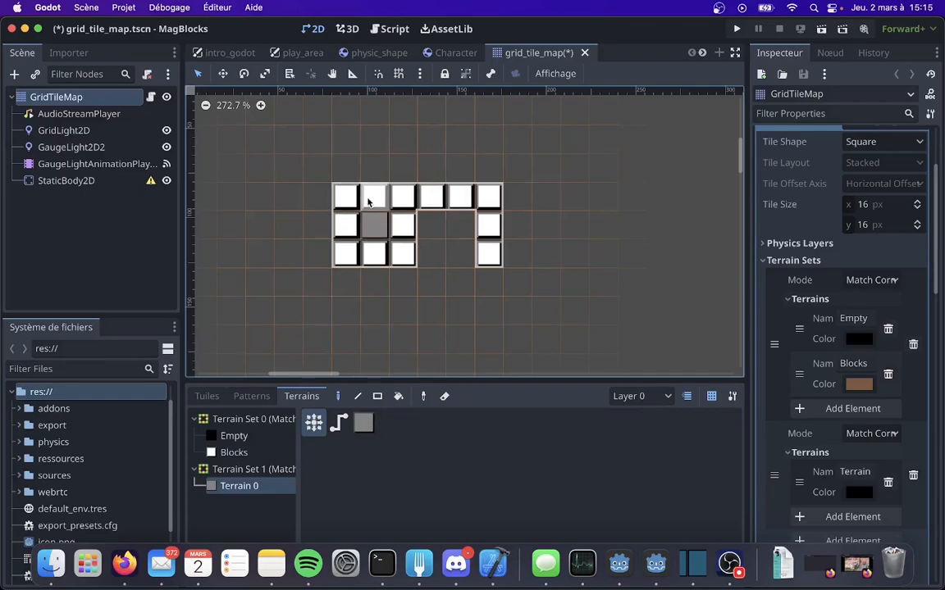
pyautogui.moveTo(382, 203)
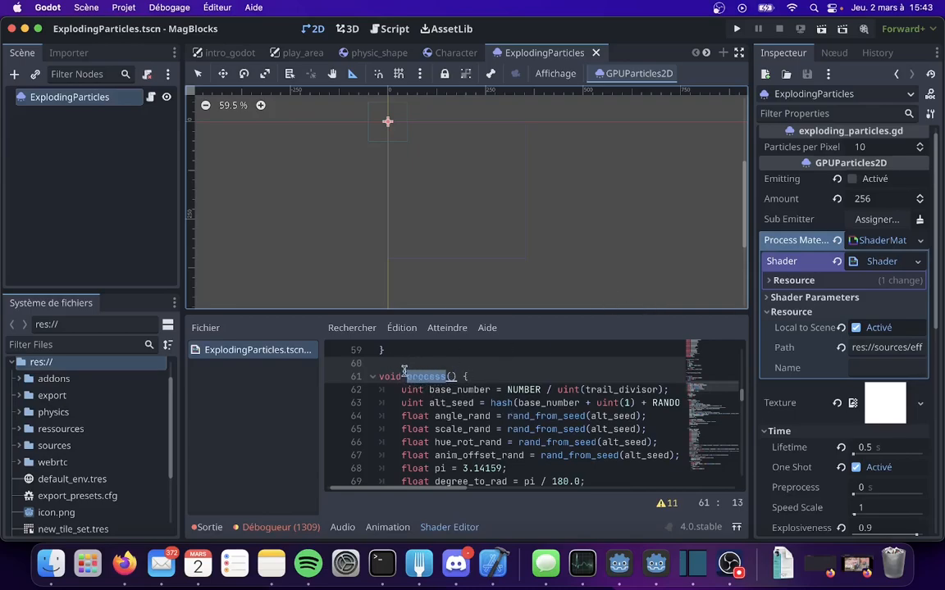
# Select the word 'process' in the particle shader's code.
pyautogui.doubleClick(424, 376)
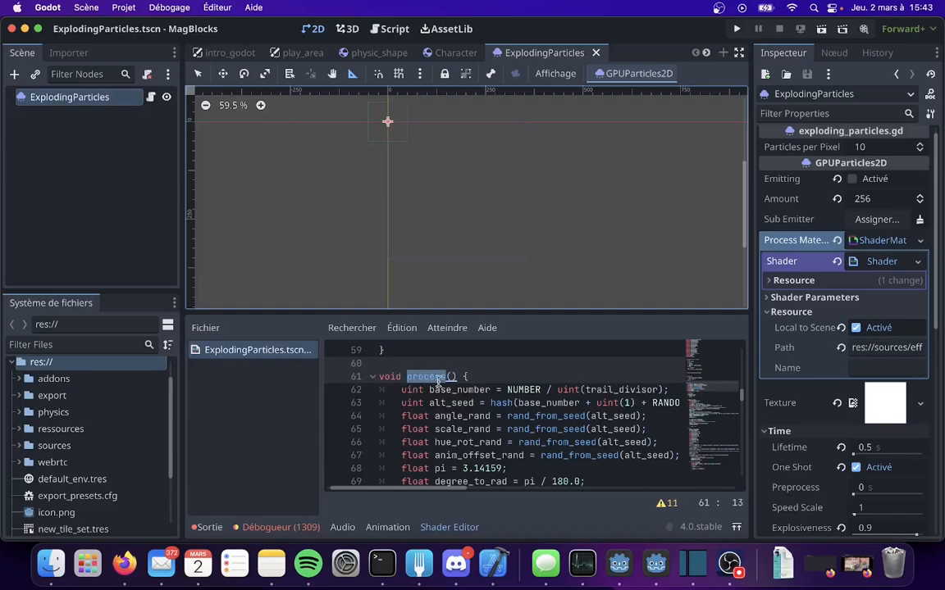